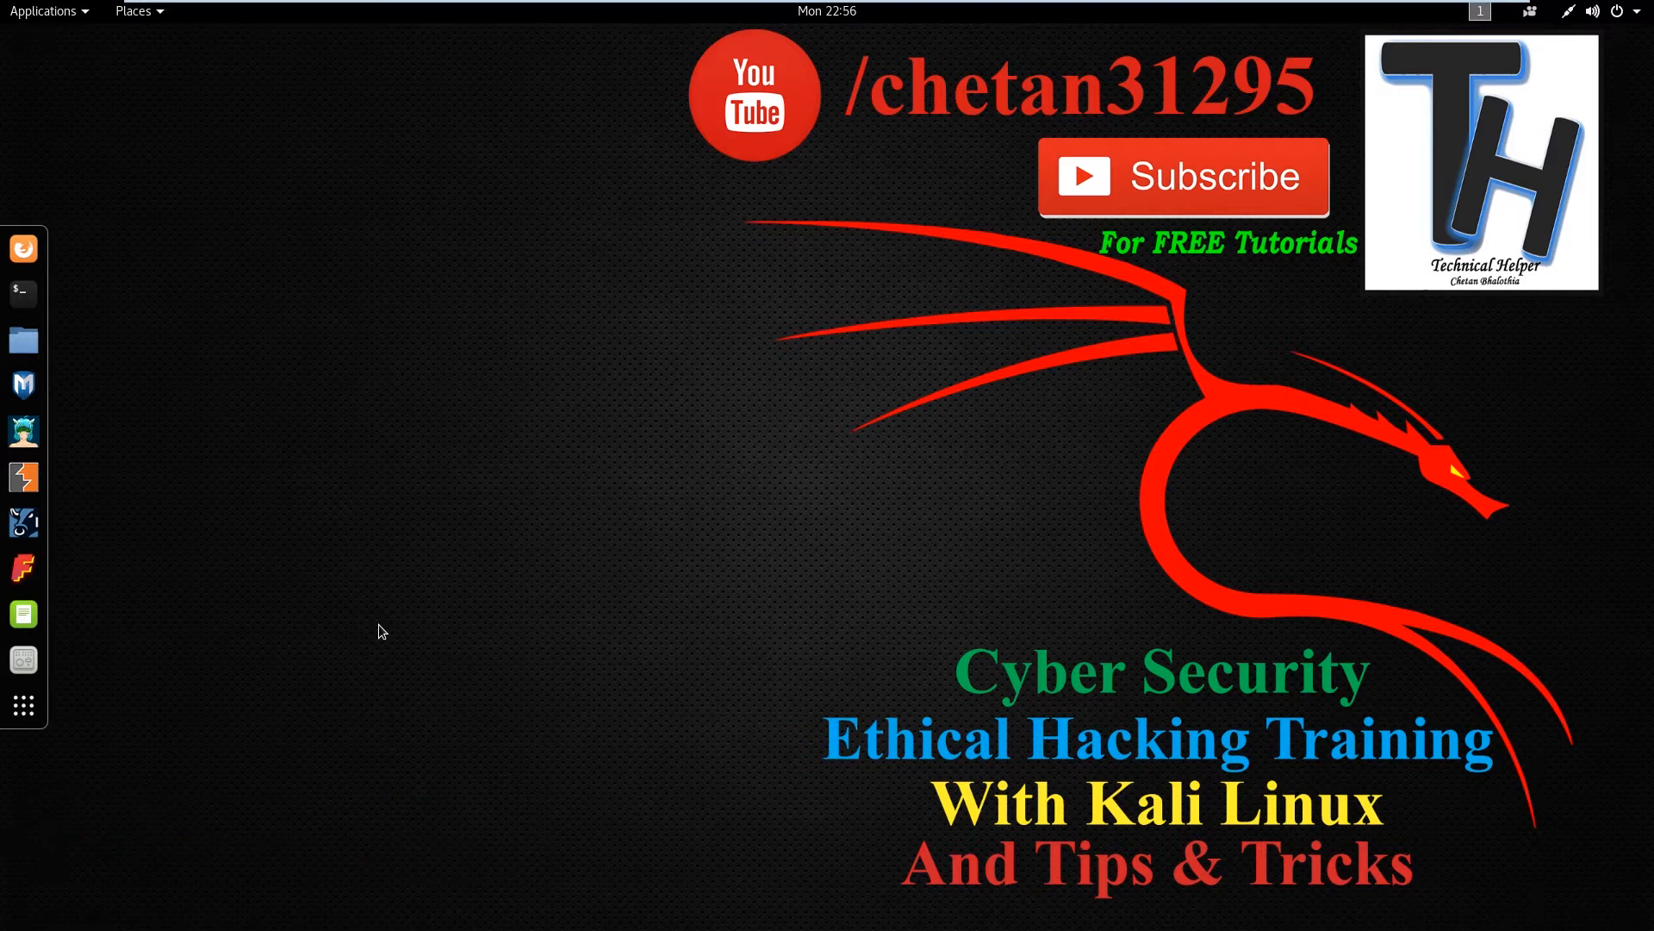
- Launch the Terminal from the left-hand dock
click(22, 293)
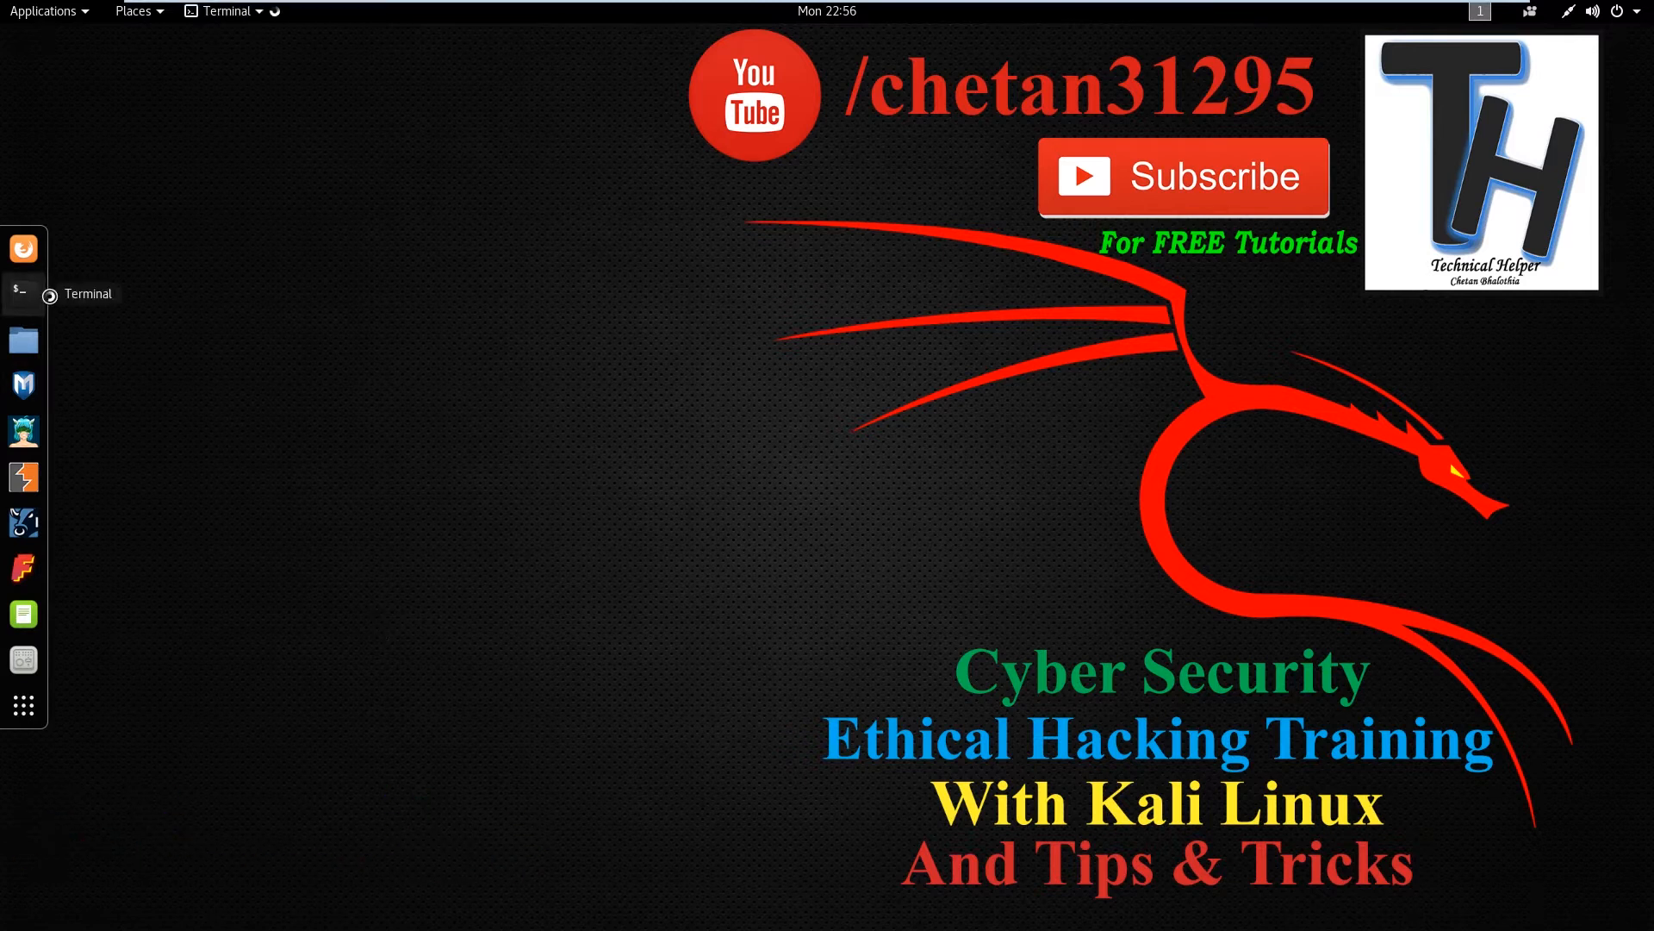
- Run 'apt install w3m w3m-img'; apt reports both already newest
click(22, 291)
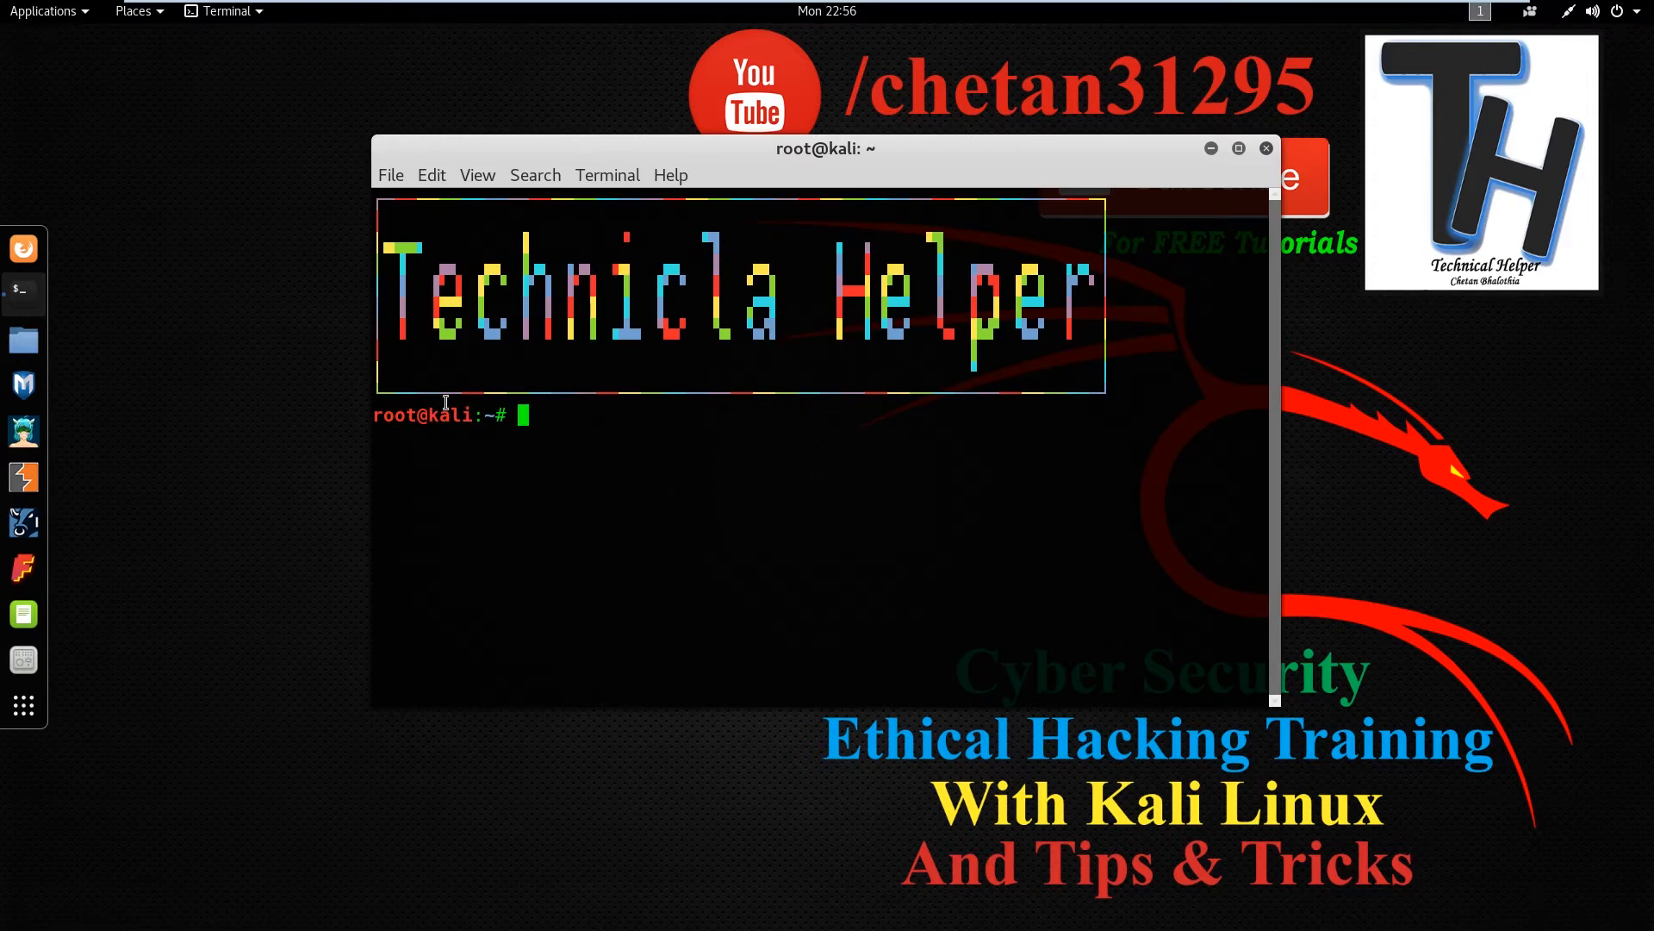
text(apt)
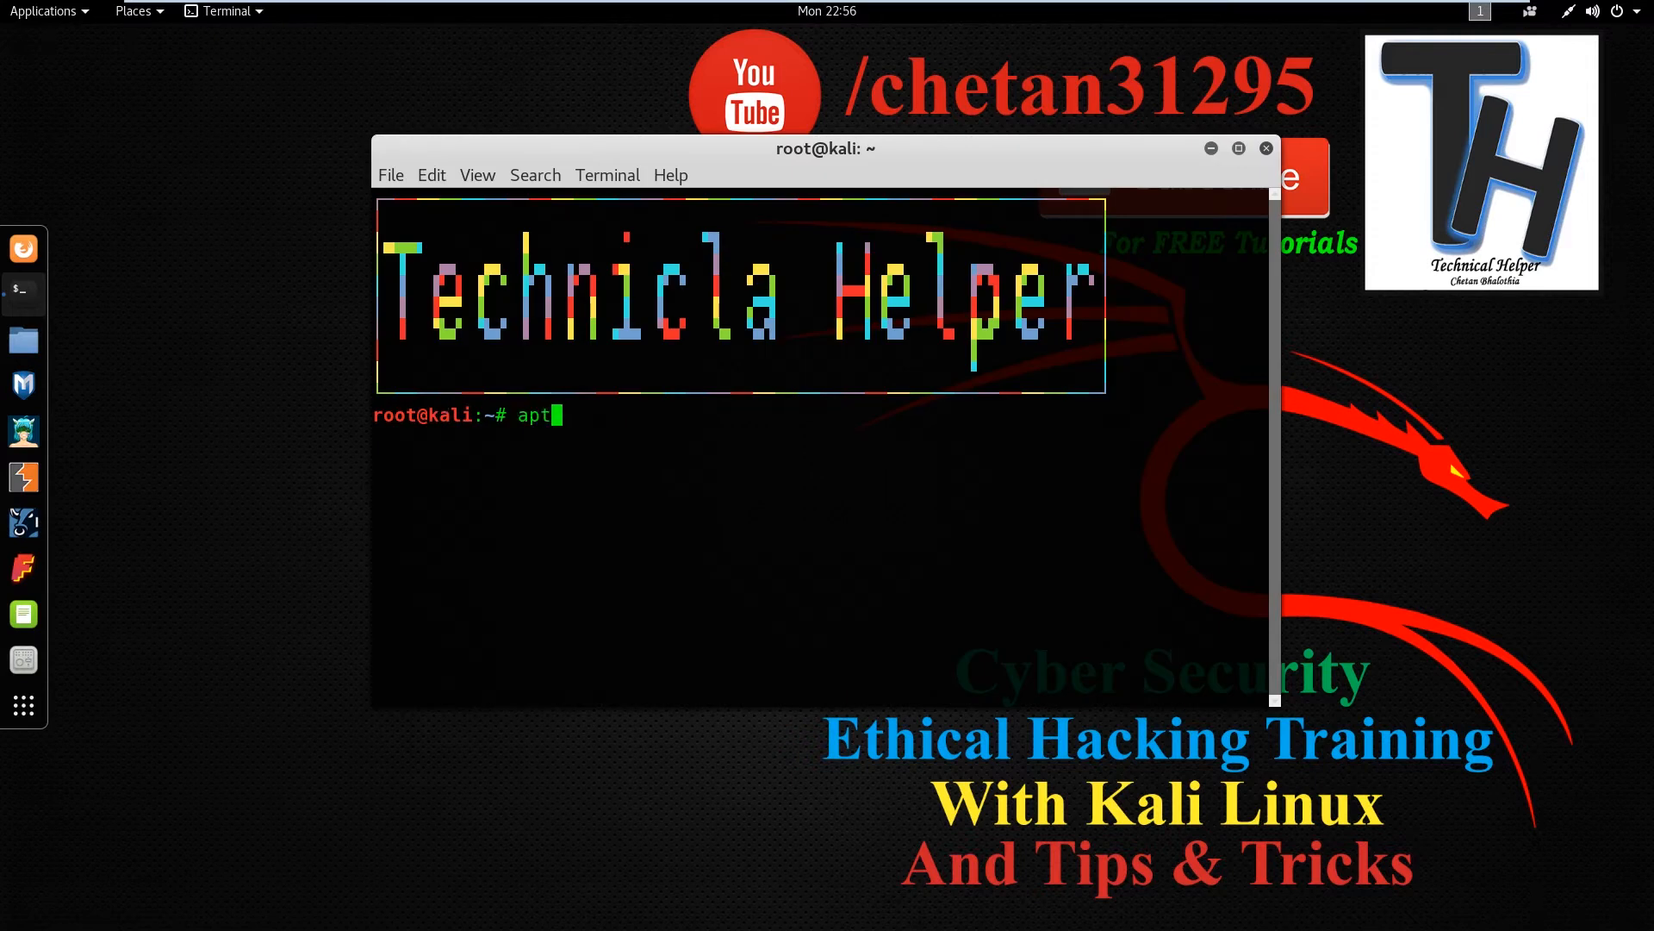
text(install)
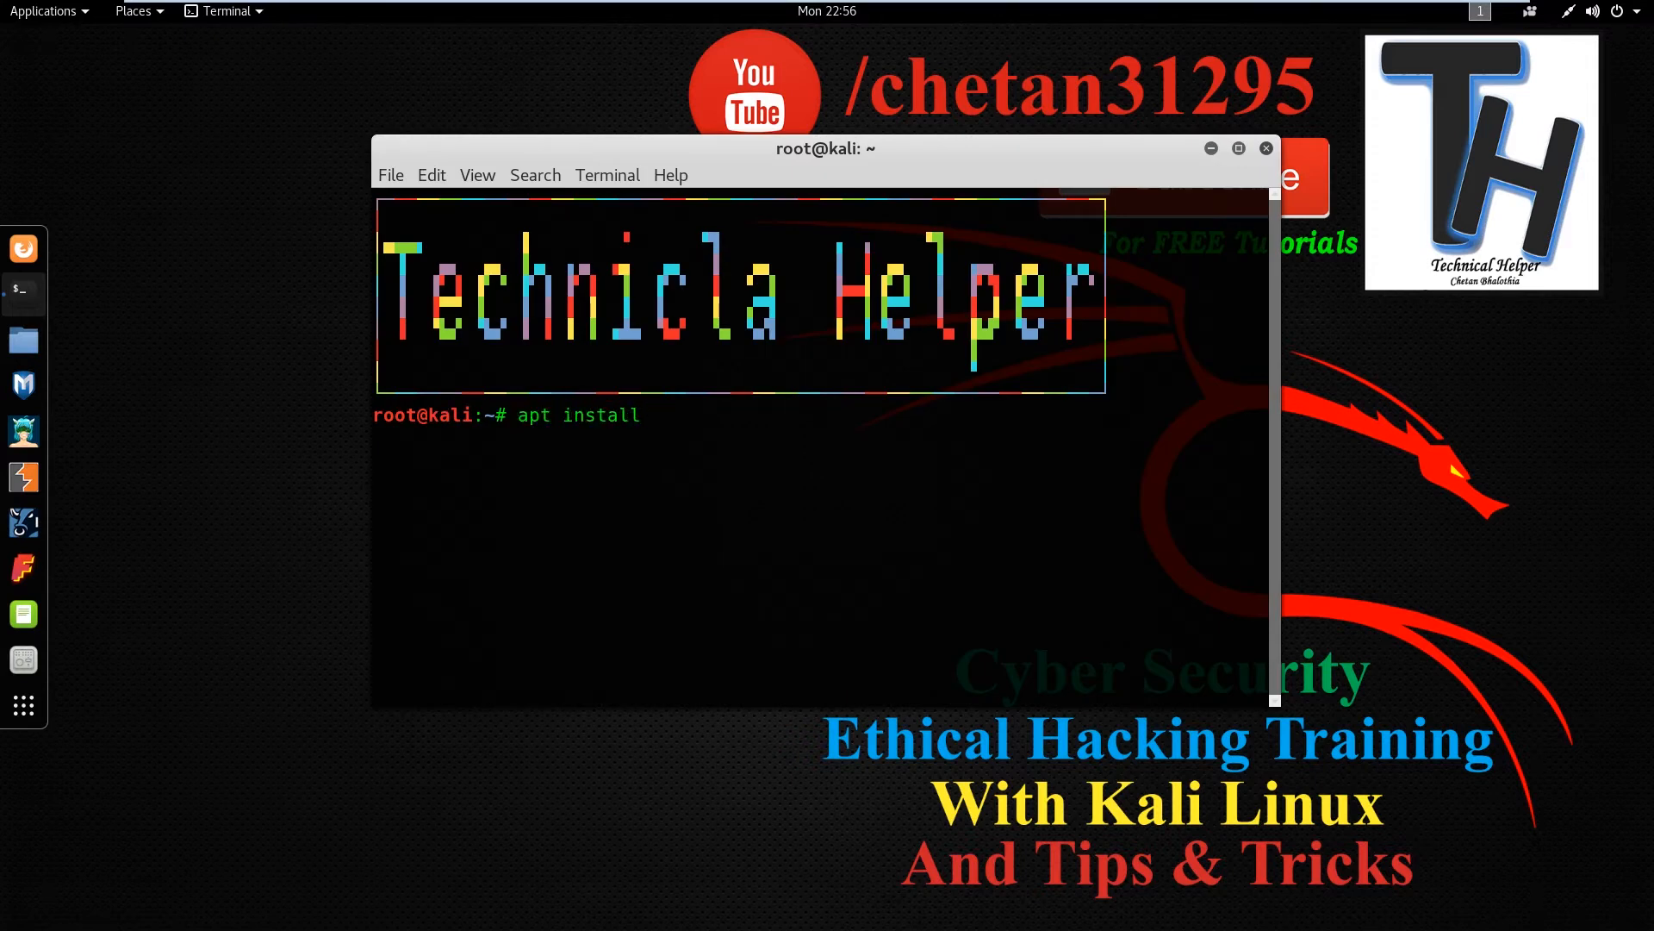
text(w3m w3m-img)
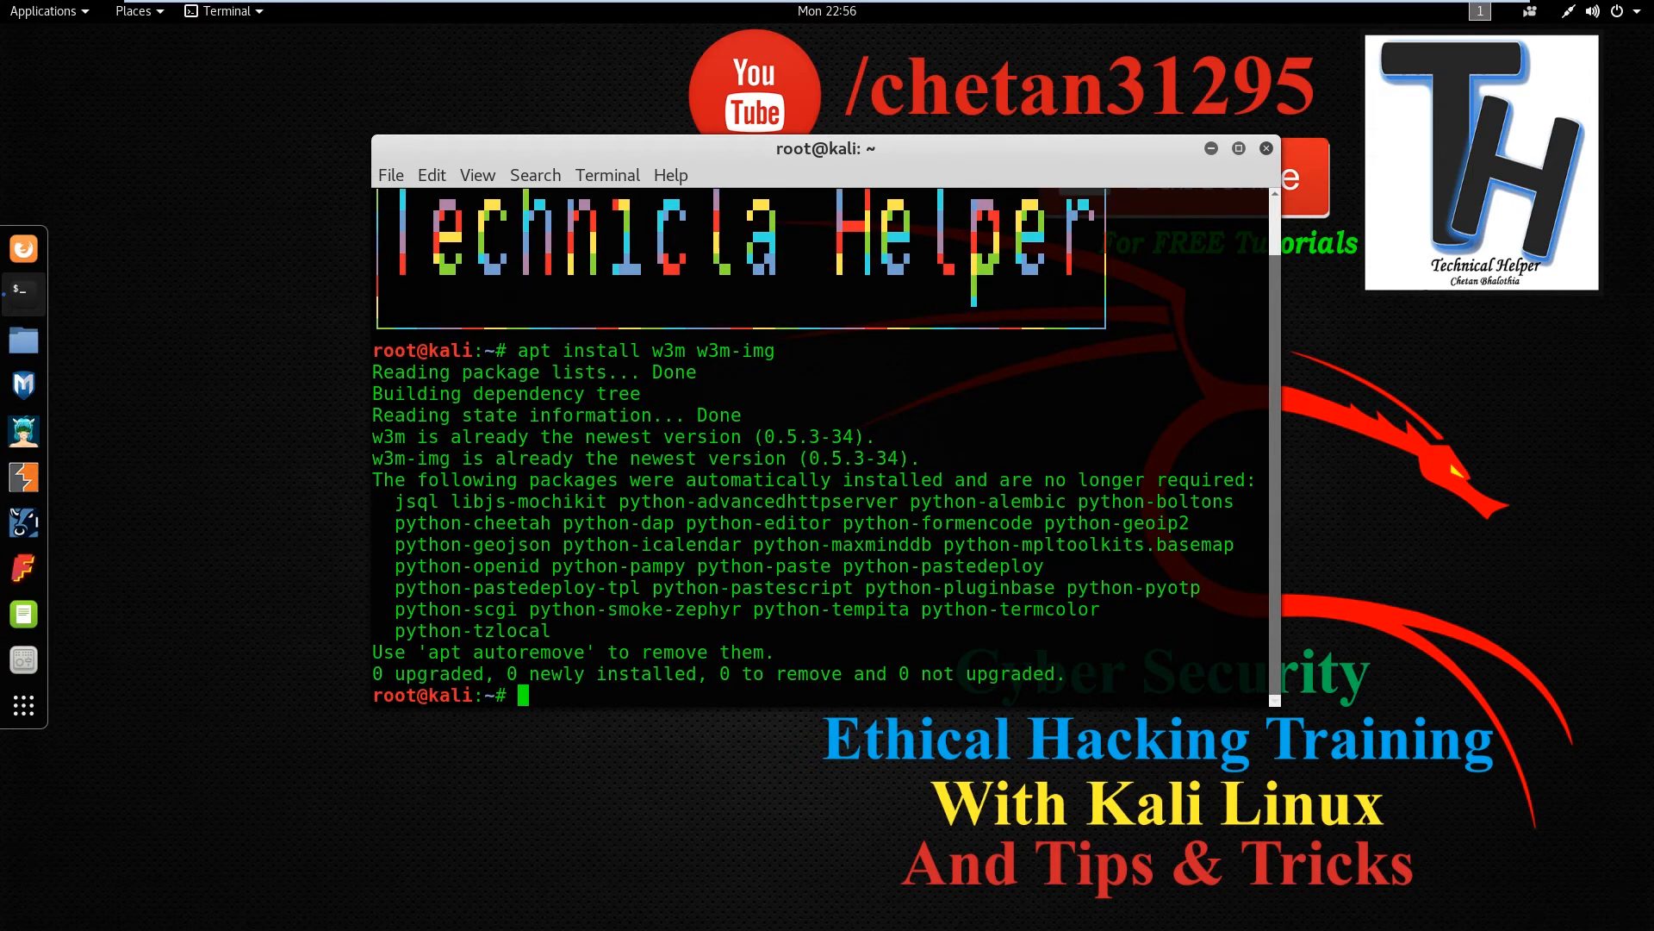
- Run 'apt install xterm'; apt reports xterm 327-2 already newest
text(apt install)
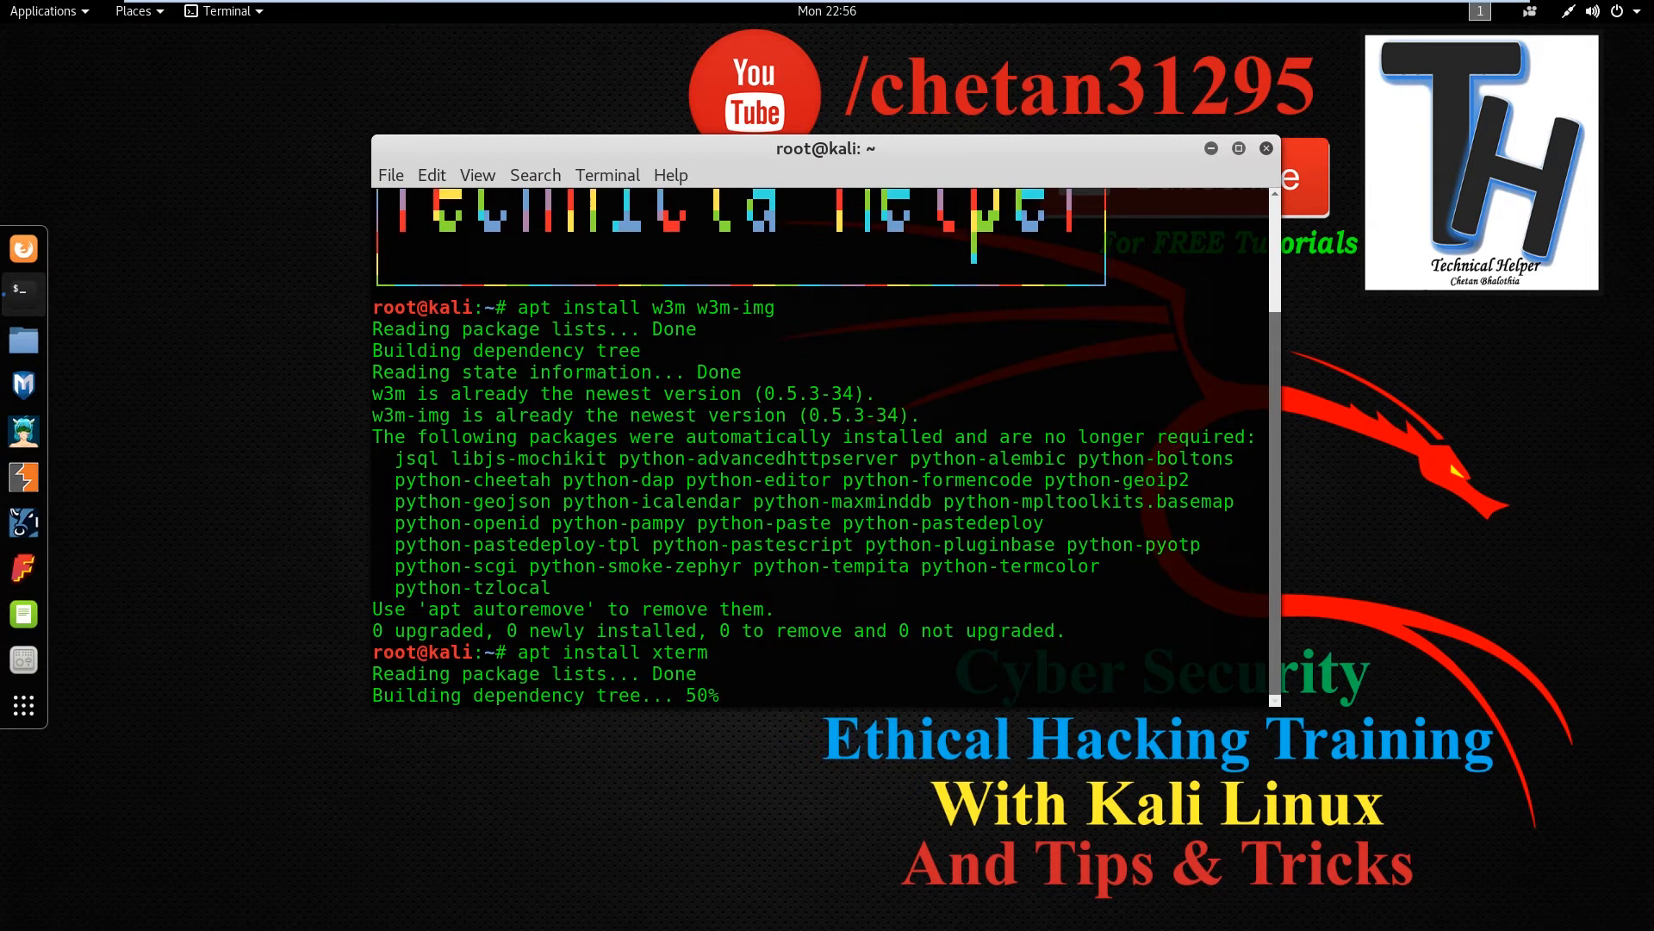
text(x)
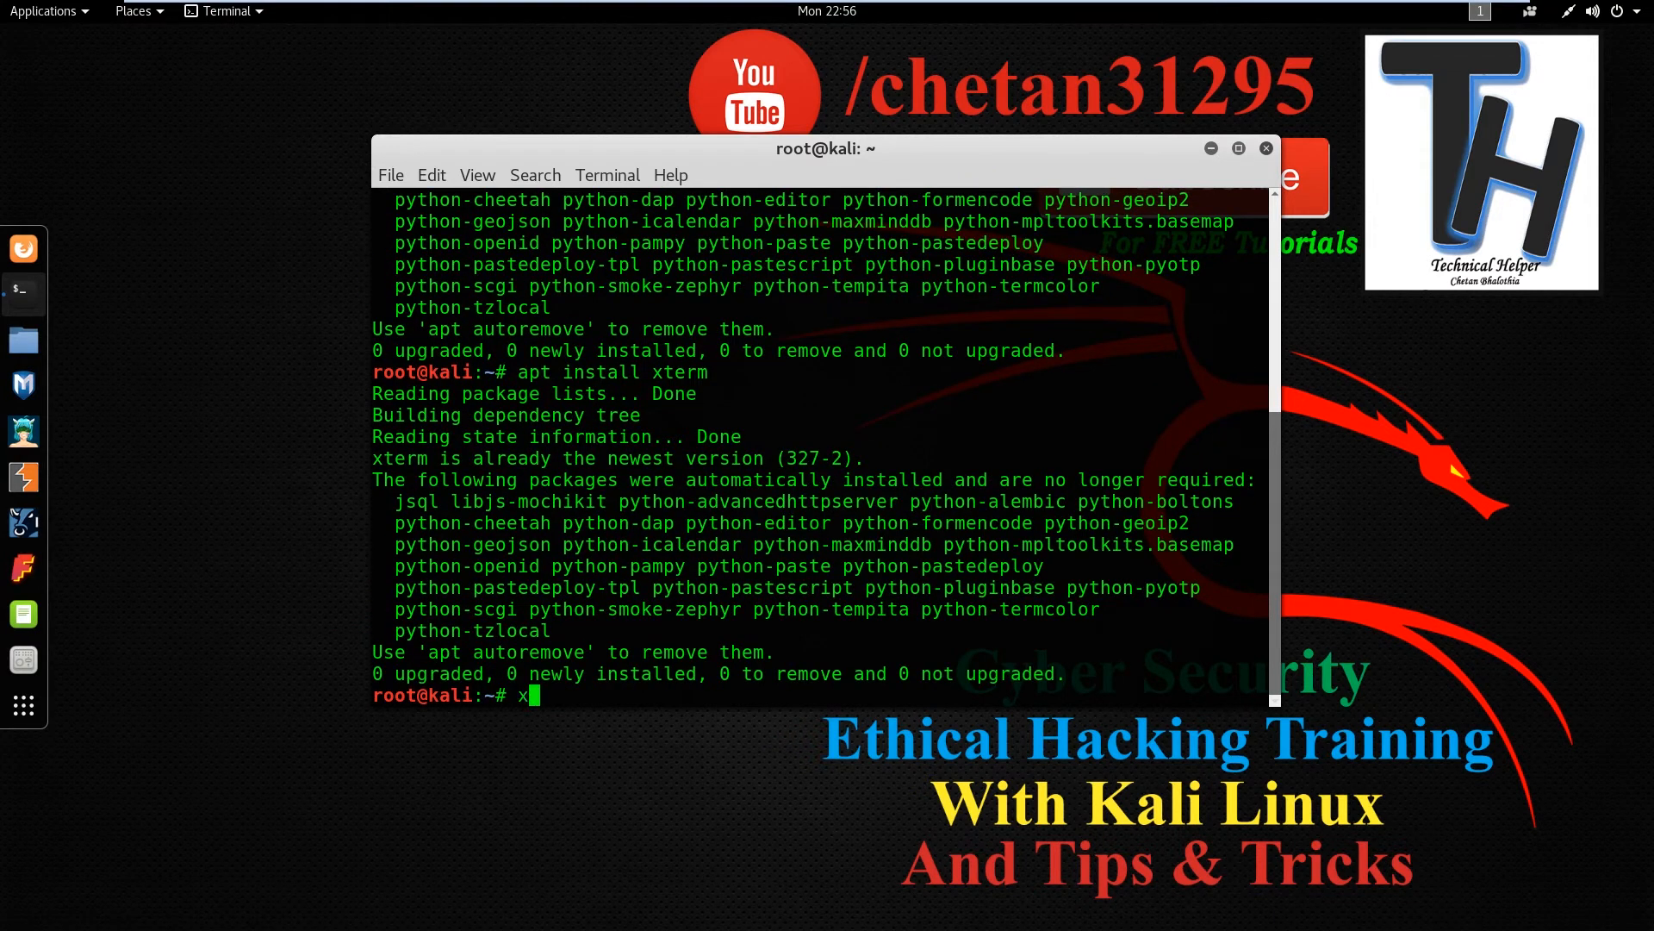
- Start a new XTerm window with 'xterm' and maximize it to fill the screen
text(t)
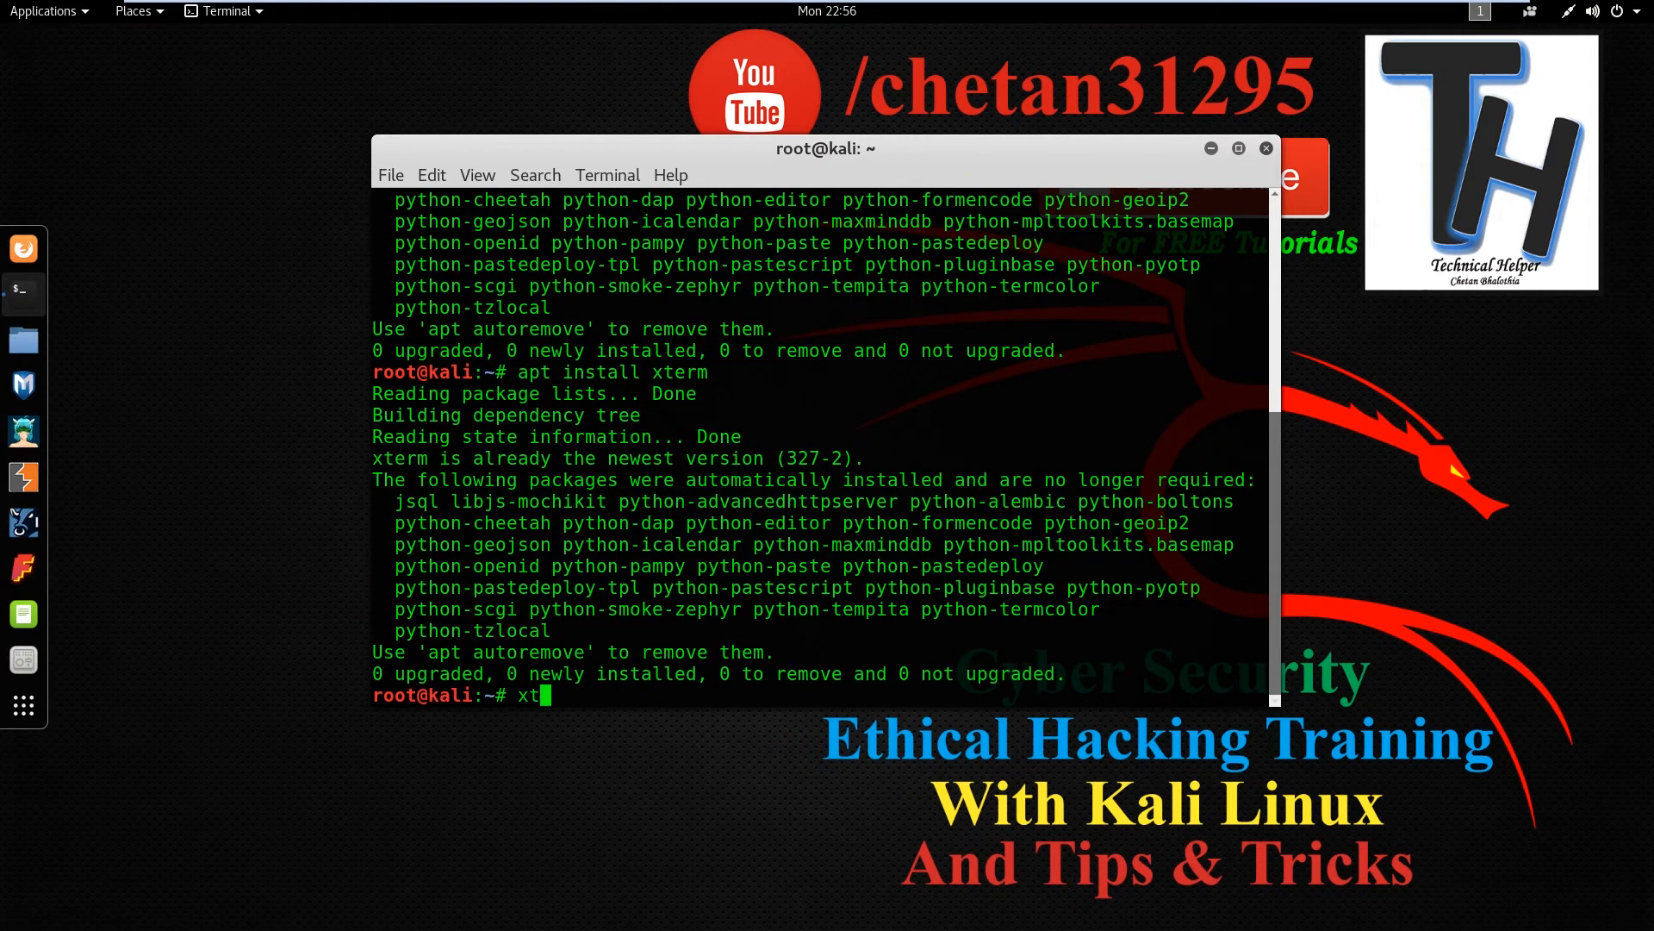
key(Return)
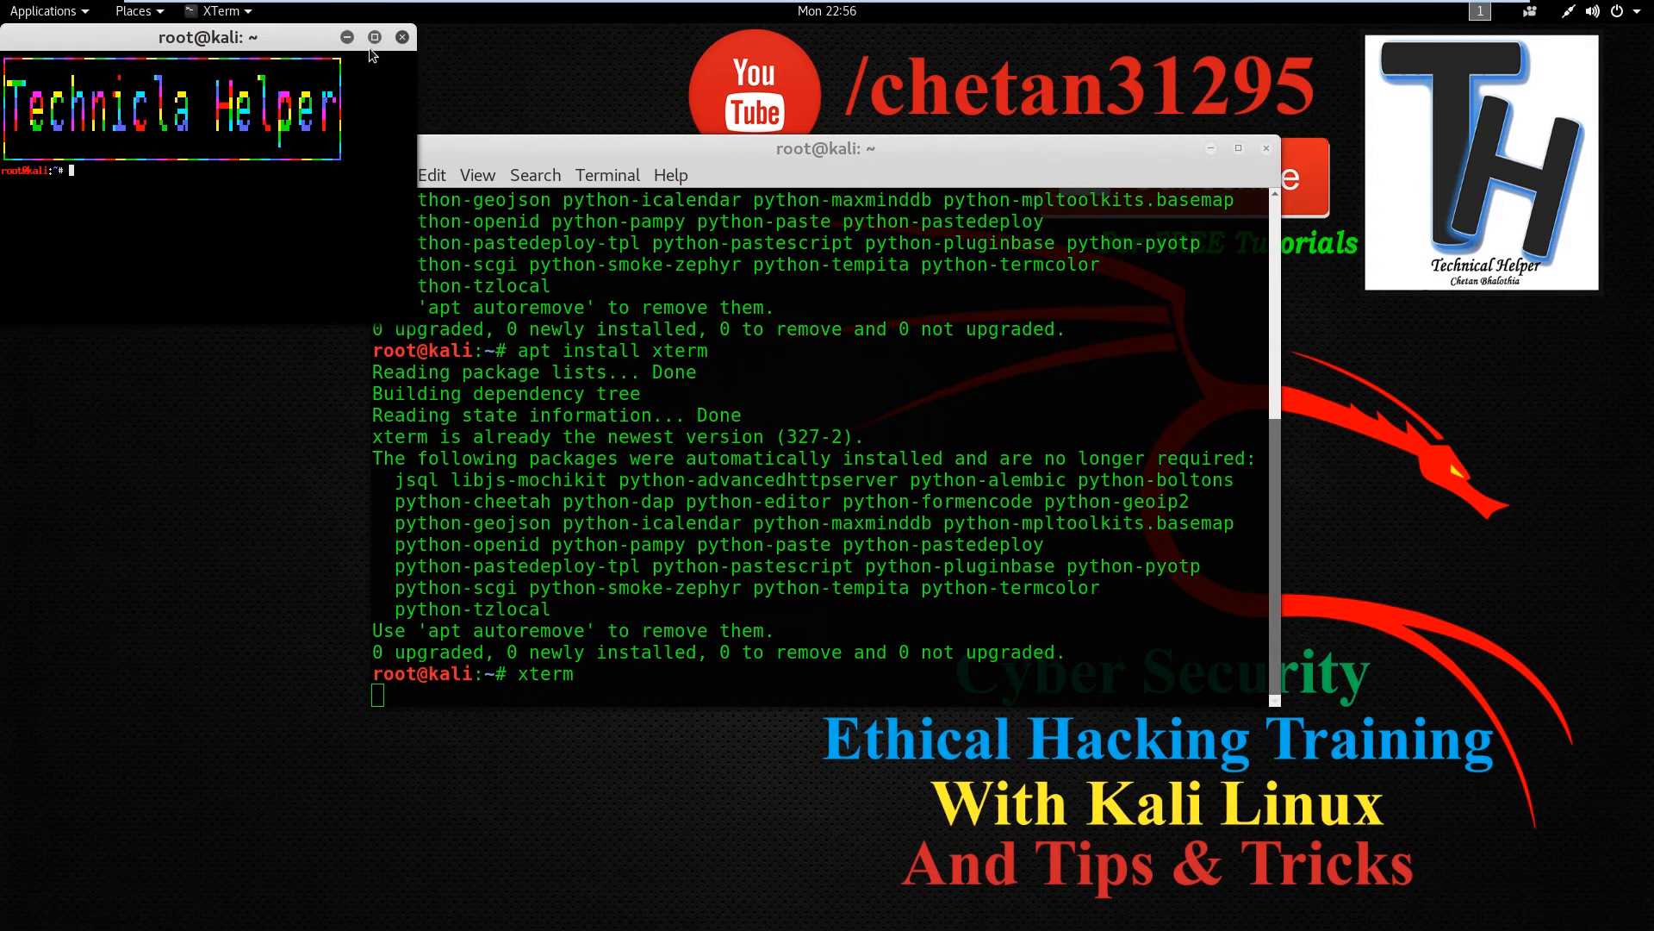
click(374, 36)
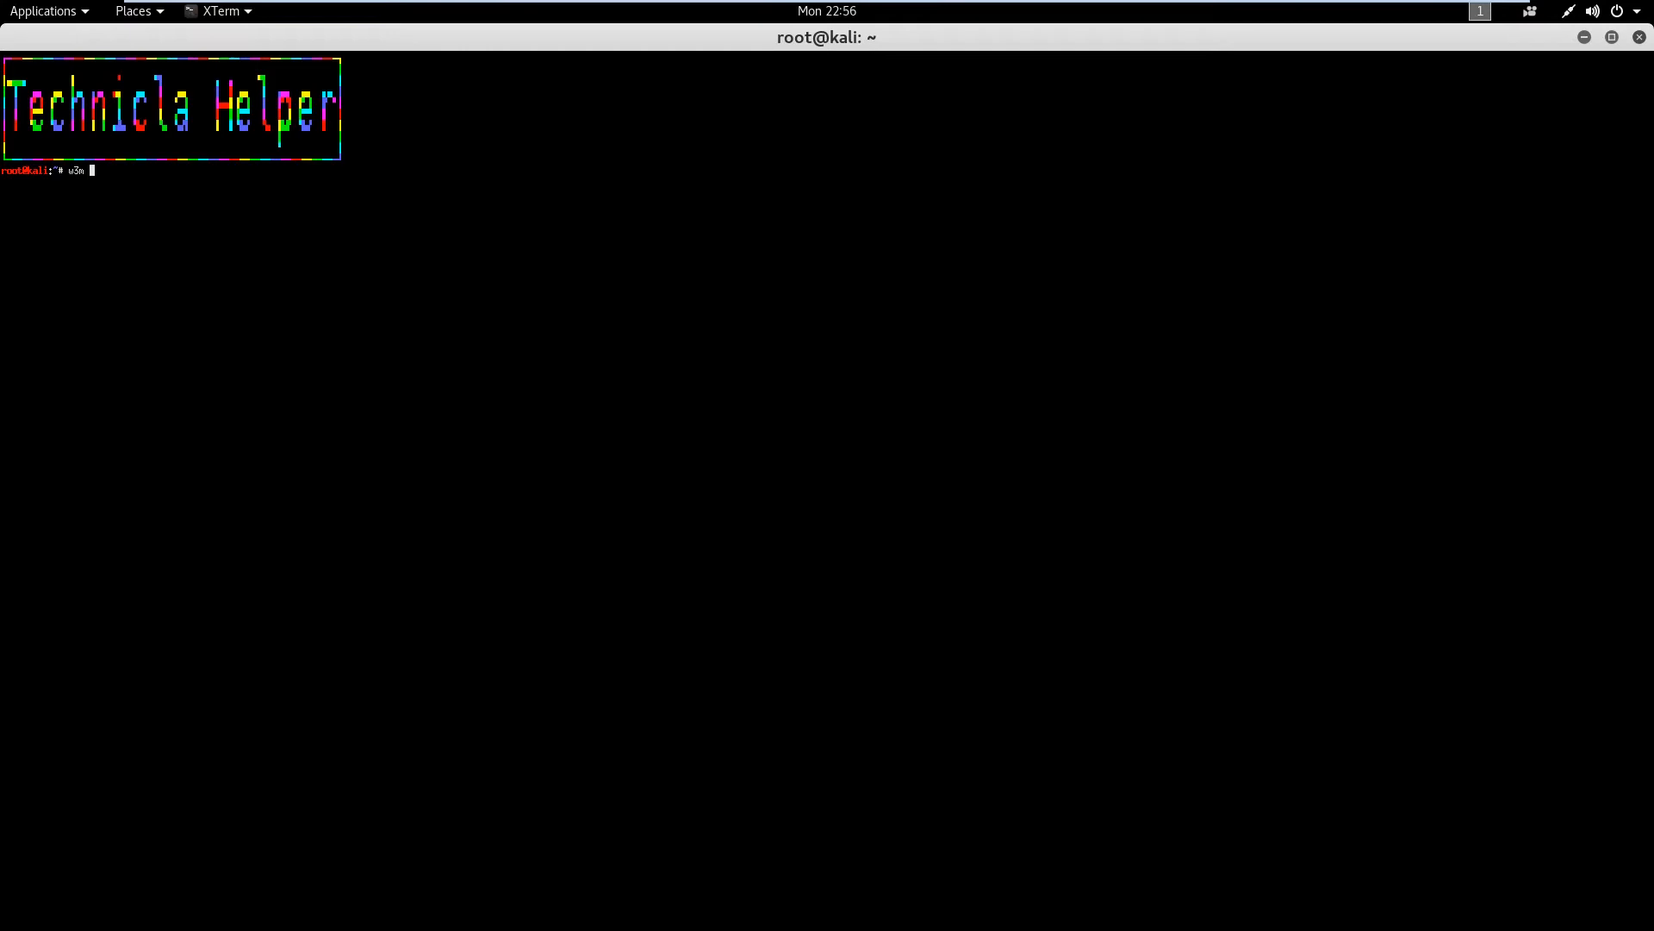
- Load the Google homepage in w3m with 'w3m google.com'
text(google.xom)
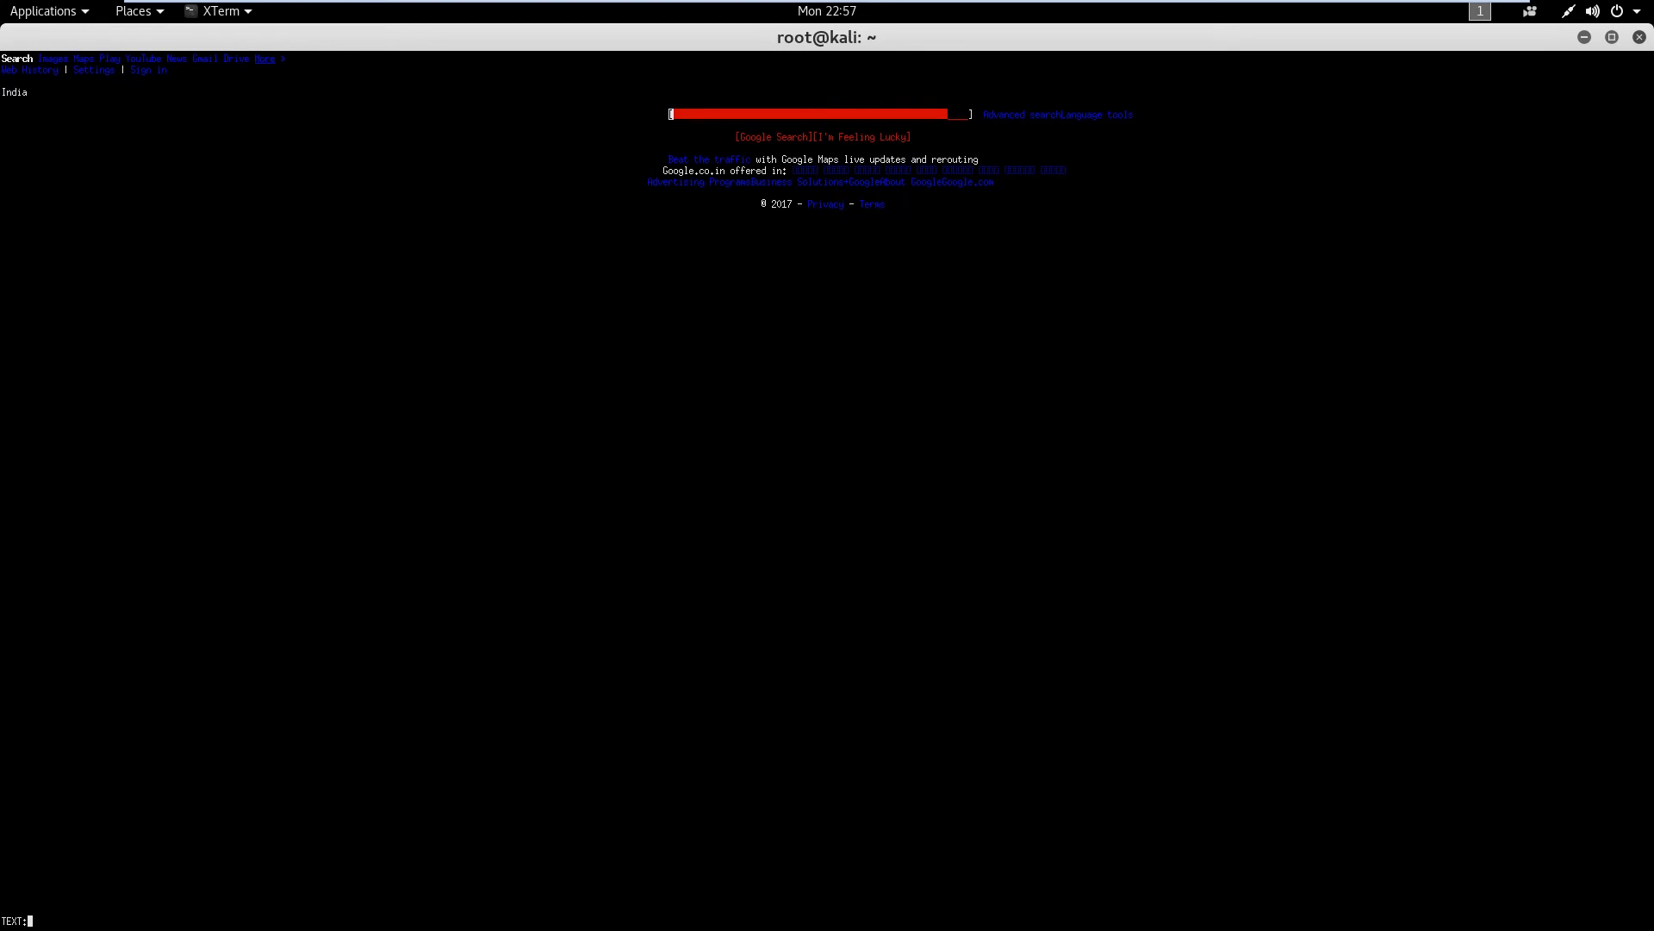
- Search 'Chetan Bhalothia', reach YouTube and scroll the Trending list as thumbnails load inline
text(Chetan Bhalothia)
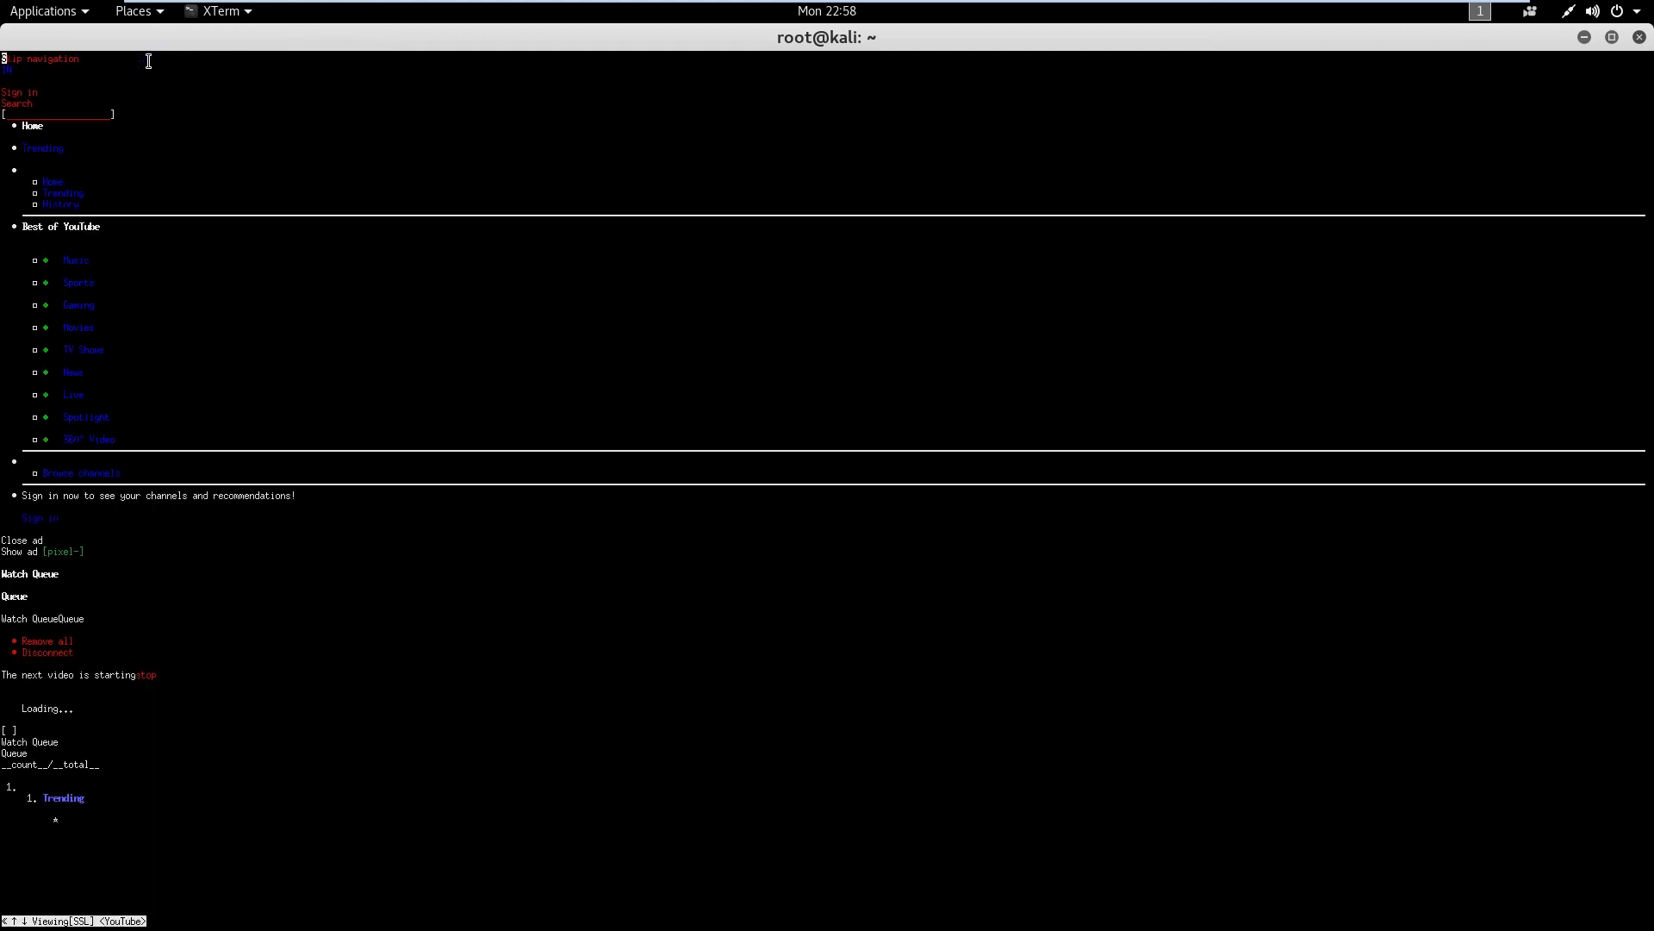
scroll(down, 3)
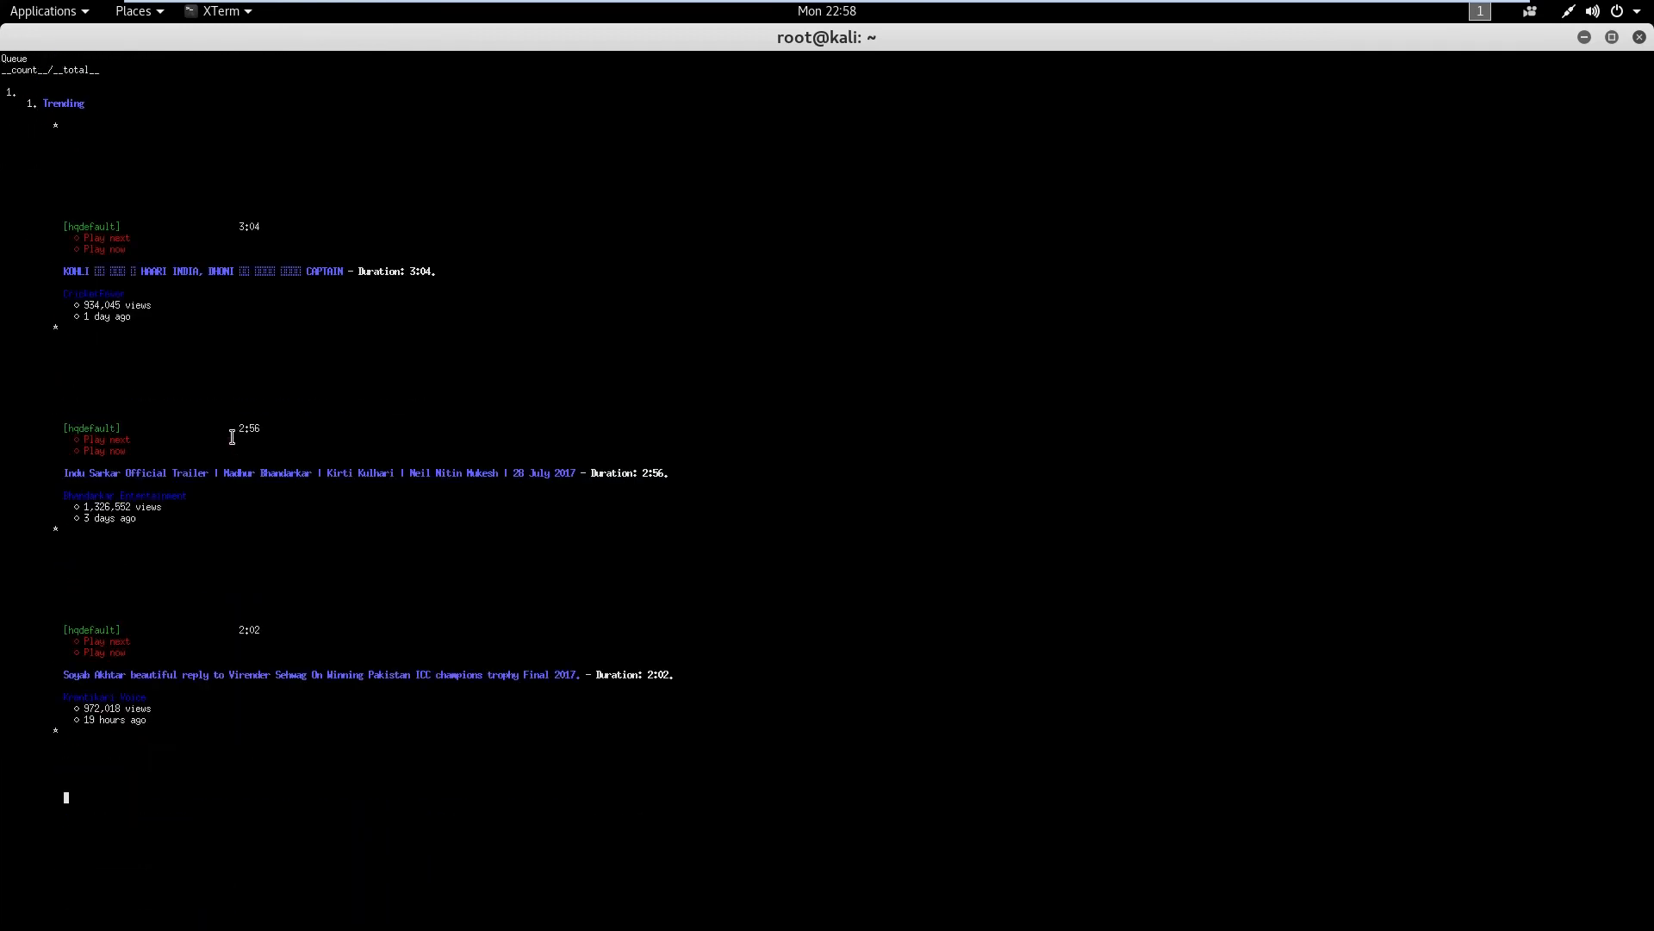
scroll(down, 3)
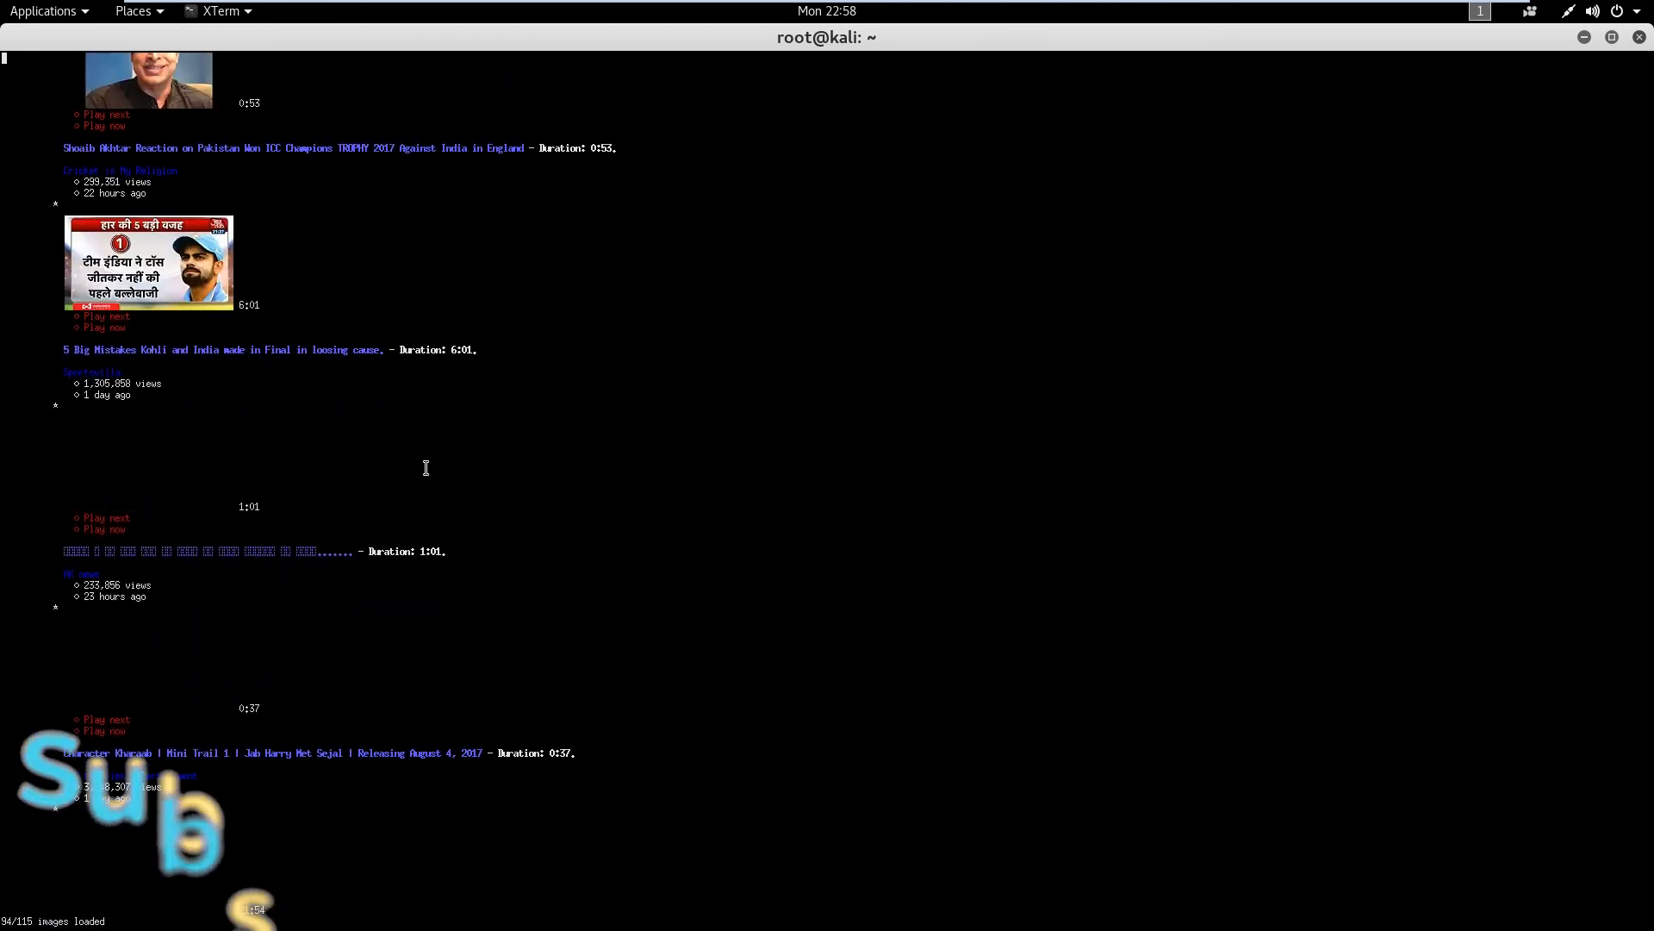